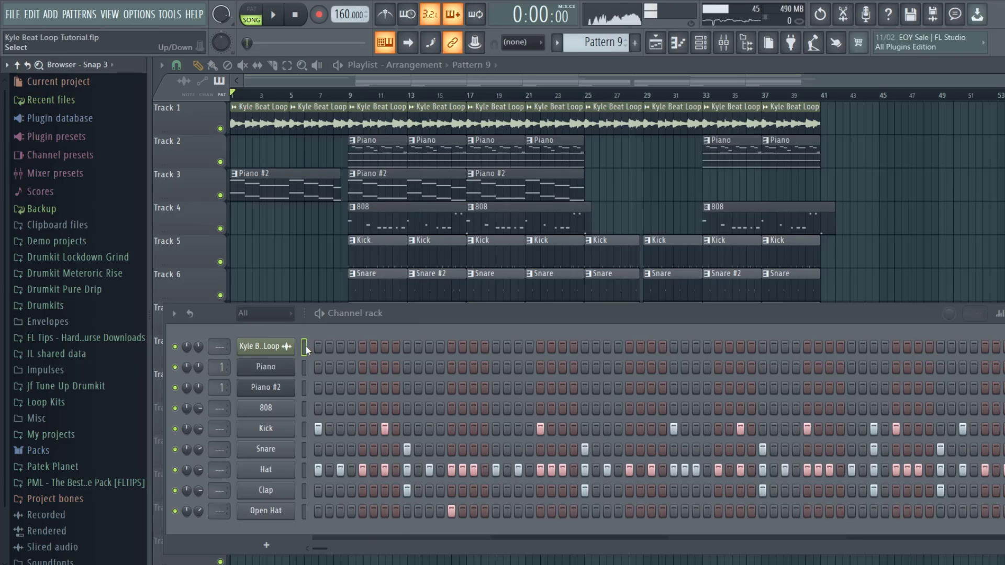
Open the mixer showing the Kyle Beat Loop inserts and Delay/Reverb buses.
{"action": "left_click", "coordinate": [698, 42]}
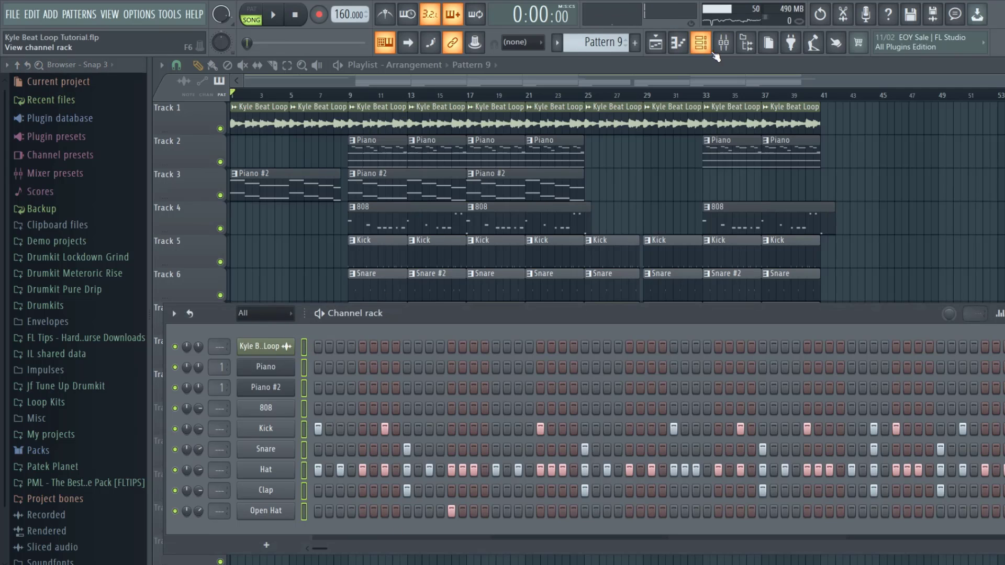
{"action": "left_click", "coordinate": [725, 43]}
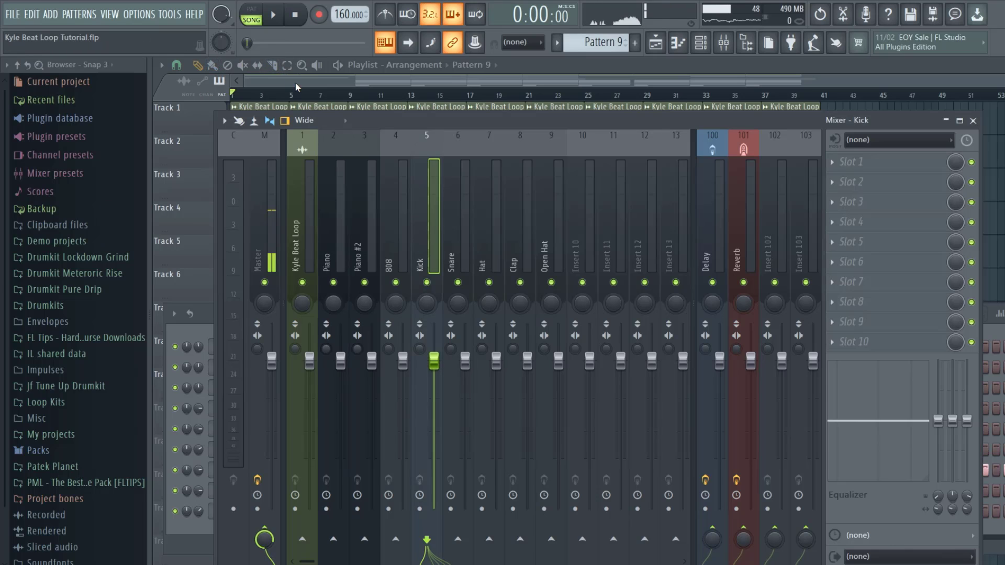
Play the beat and solo the Kick track, settling Snare near -1.7 dB.
{"action": "left_click", "coordinate": [303, 65]}
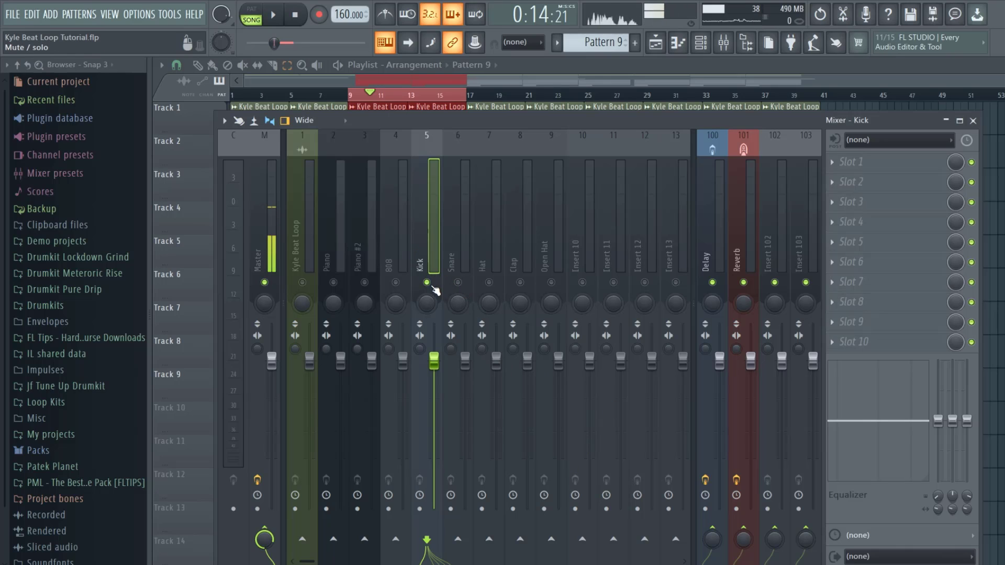
{"action": "left_click", "coordinate": [274, 15]}
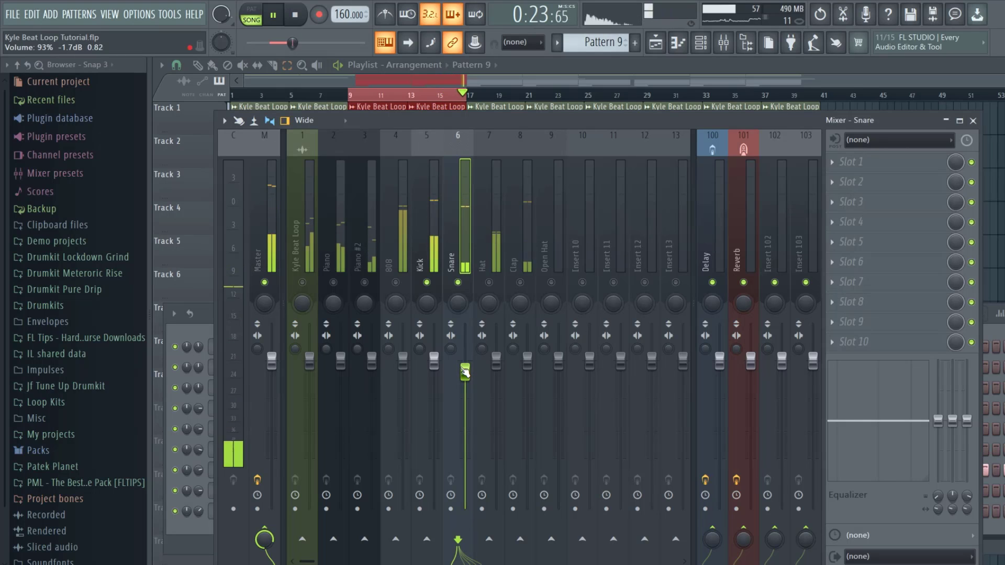
Stop playback, nudge the Snare fader down to about -2.2 dB, then replay the beat.
{"action": "left_click", "coordinate": [365, 95]}
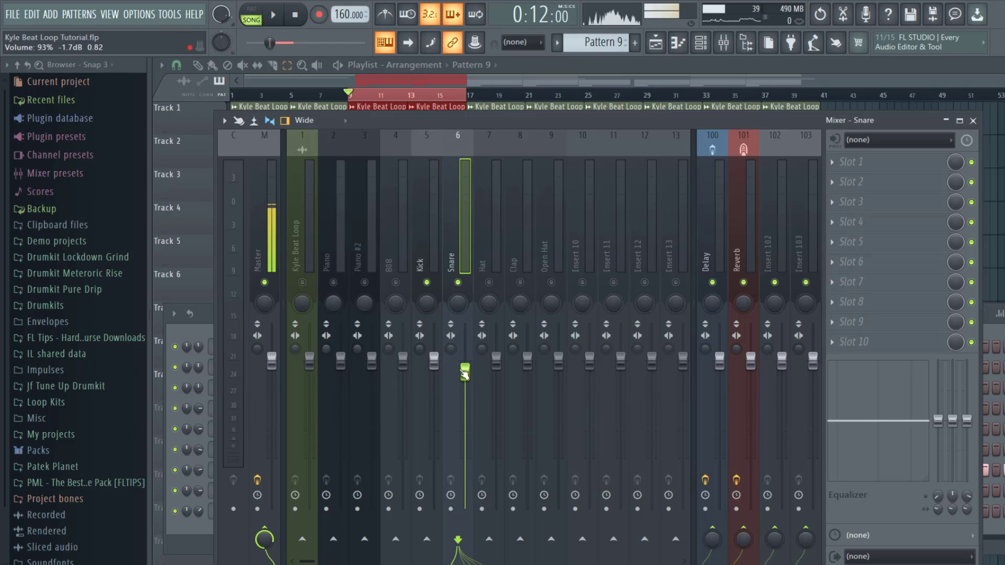
{"action": "left_click_drag", "start_coordinate": [464, 375], "coordinate": [464, 365]}
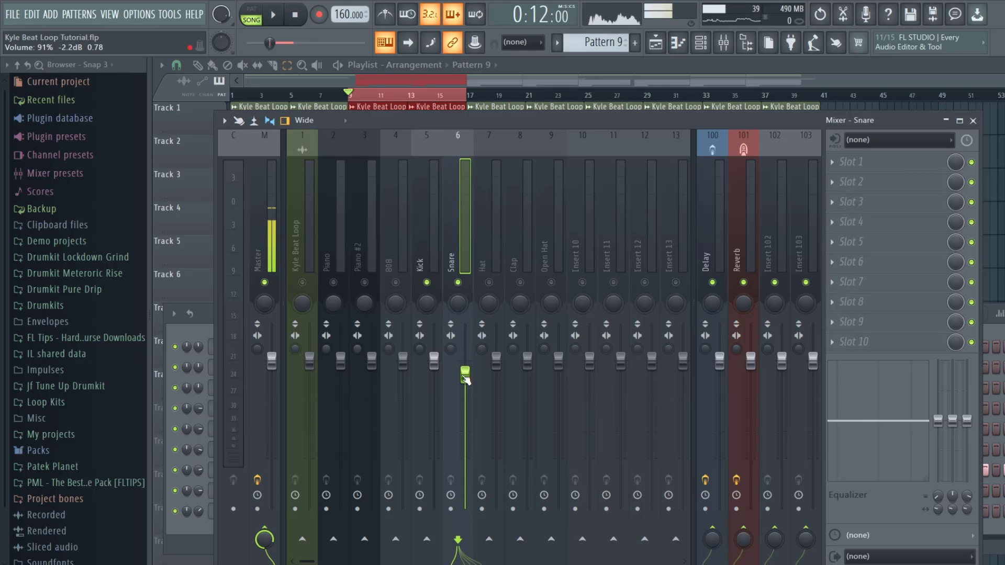
{"action": "left_click", "coordinate": [275, 15]}
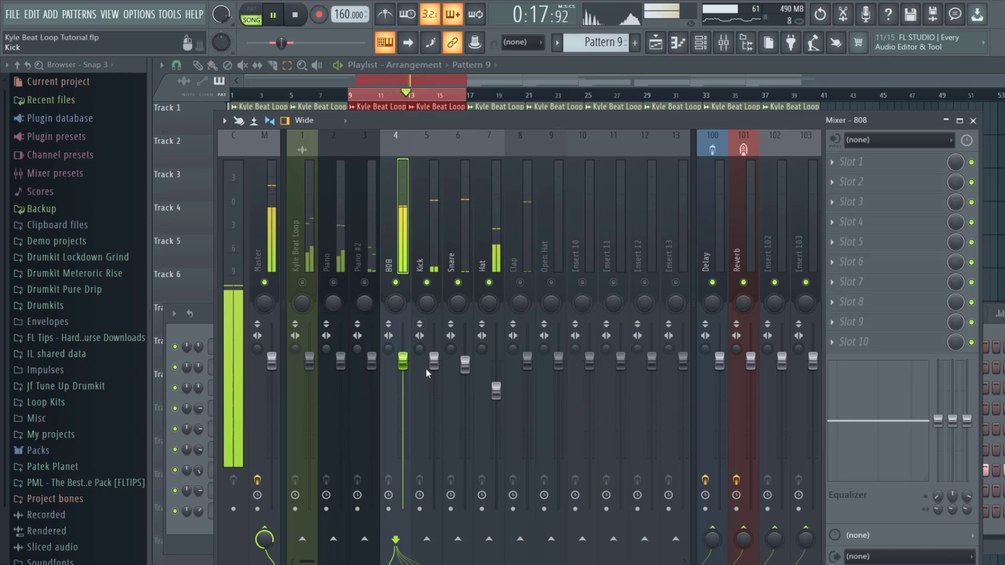
{"action": "left_click_drag", "start_coordinate": [402, 365], "coordinate": [402, 441]}
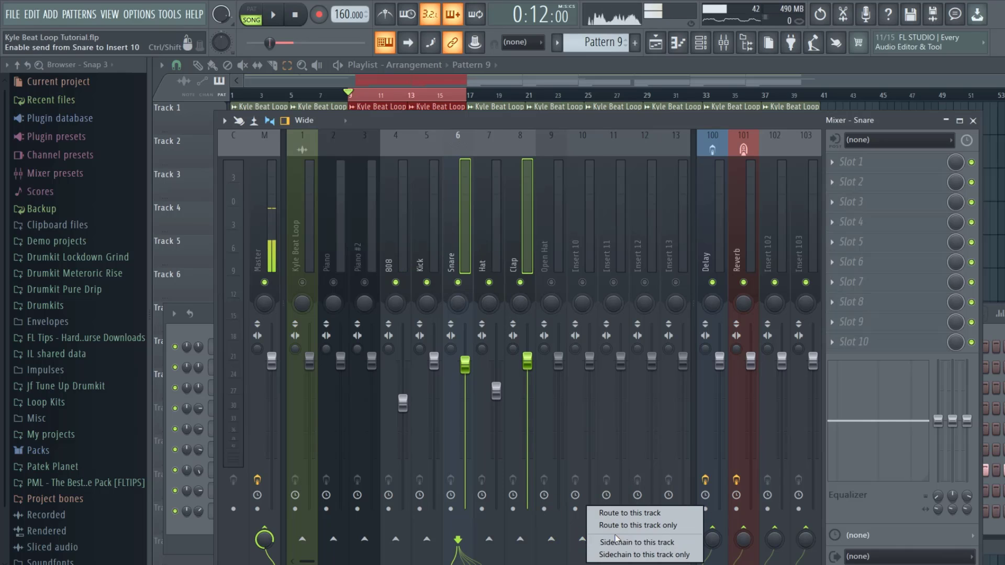
{"action": "mouse_move", "coordinate": [623, 529]}
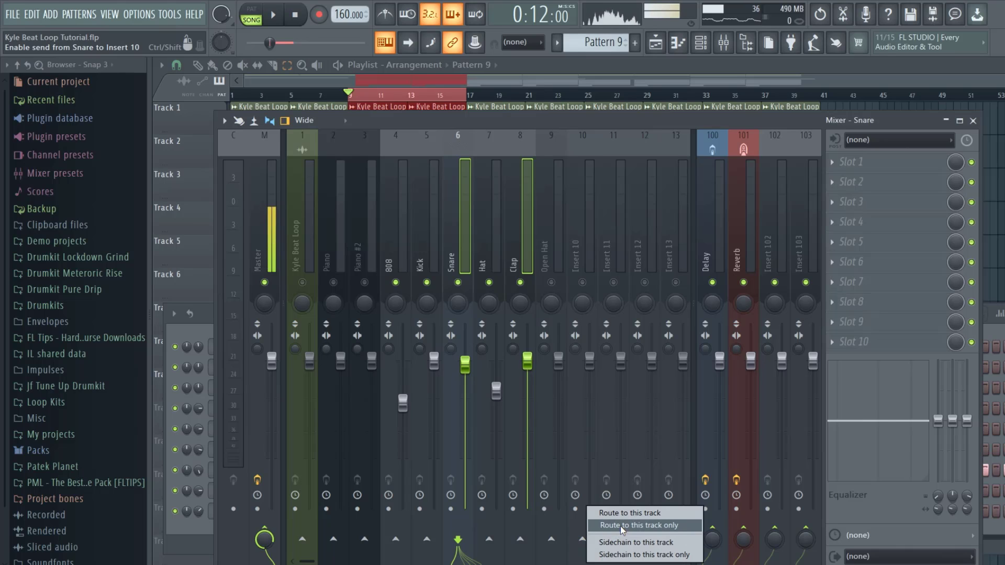
Route Snare and Clap only to insert 10 and name it SNARE & CLAP.
{"action": "left_click", "coordinate": [624, 525]}
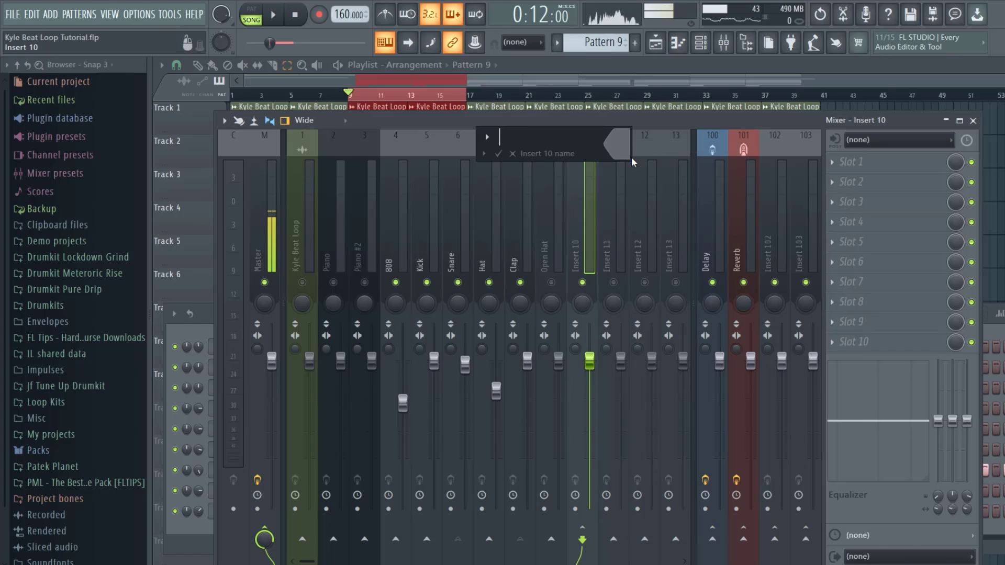
{"action": "type", "text": "SNARE & CLAP"}
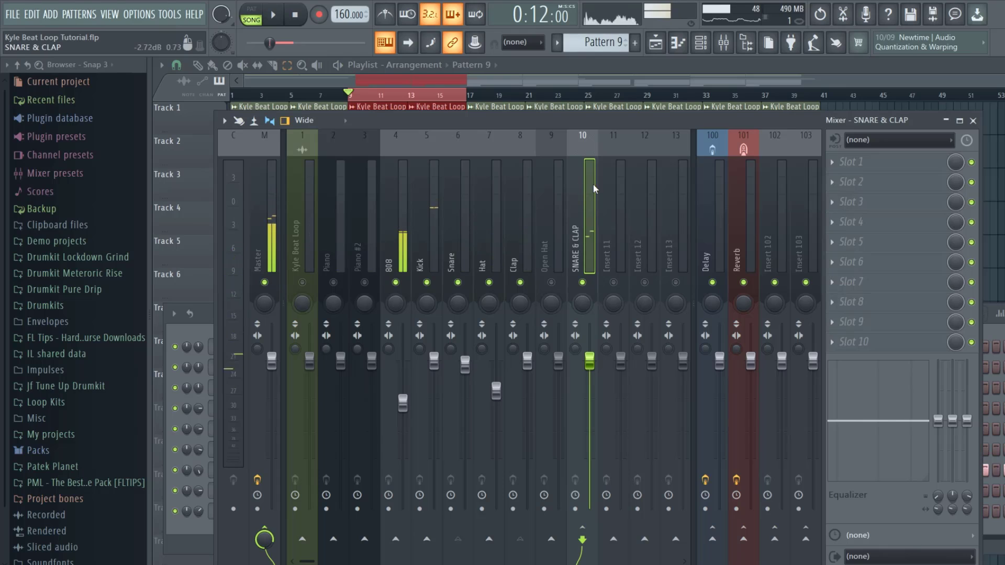
Move the SNARE & CLAP bus beside Kick and test its fader, returning it to 0 dB.
{"action": "left_click", "coordinate": [551, 219]}
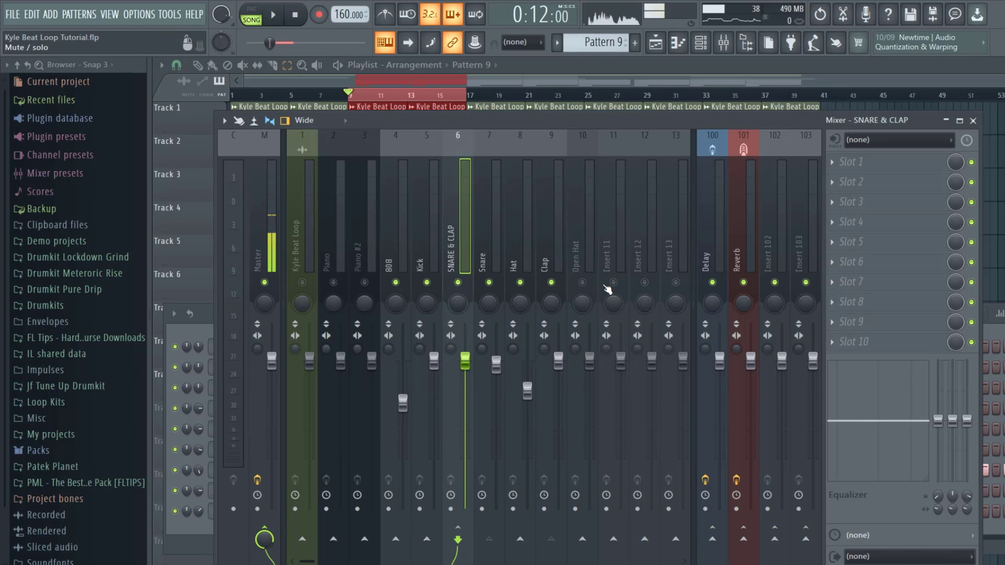
{"action": "left_click", "coordinate": [275, 15]}
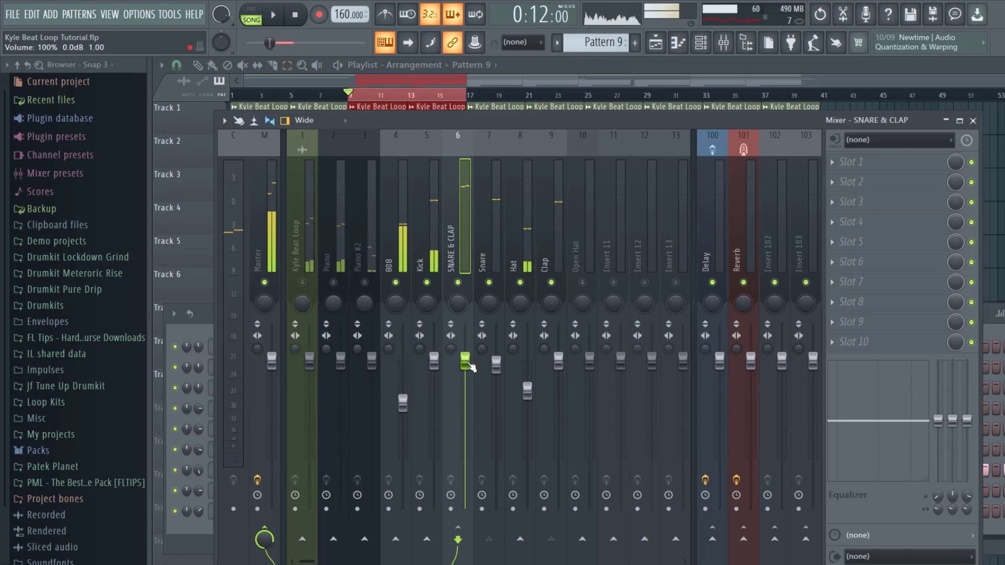
{"action": "left_click_drag", "start_coordinate": [465, 359], "coordinate": [465, 408]}
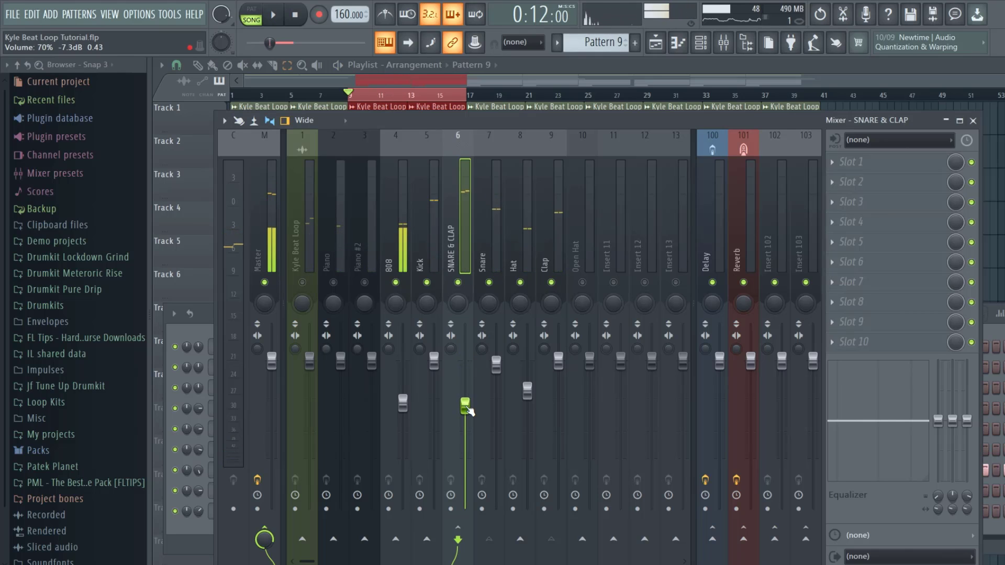
{"action": "left_click_drag", "start_coordinate": [465, 407], "coordinate": [465, 363]}
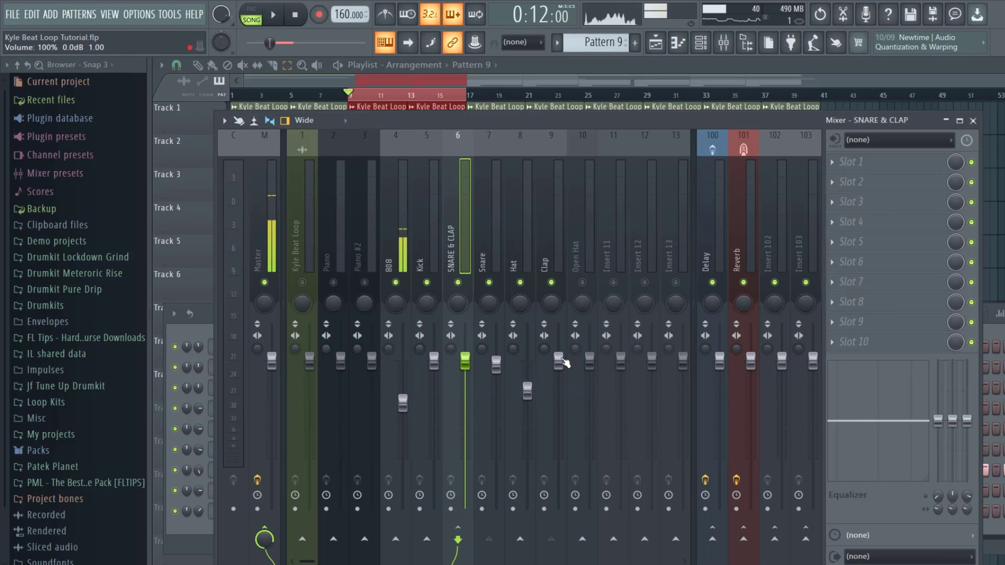
{"action": "left_click", "coordinate": [273, 15]}
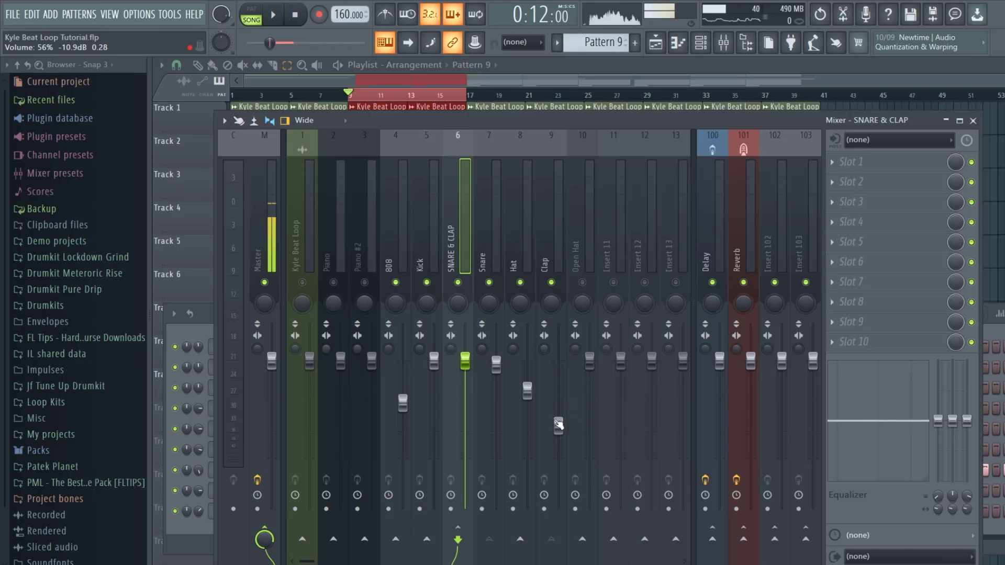
Lower the Clap insert fader to around -12.9 dB and restart playback.
{"action": "left_click_drag", "start_coordinate": [556, 425], "coordinate": [556, 392]}
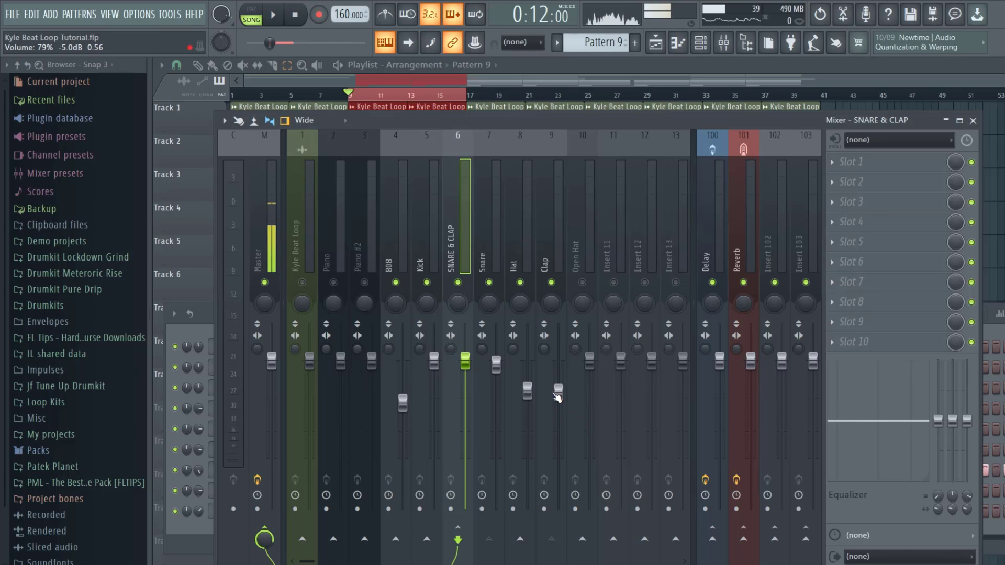
{"action": "left_click_drag", "start_coordinate": [558, 392], "coordinate": [559, 435]}
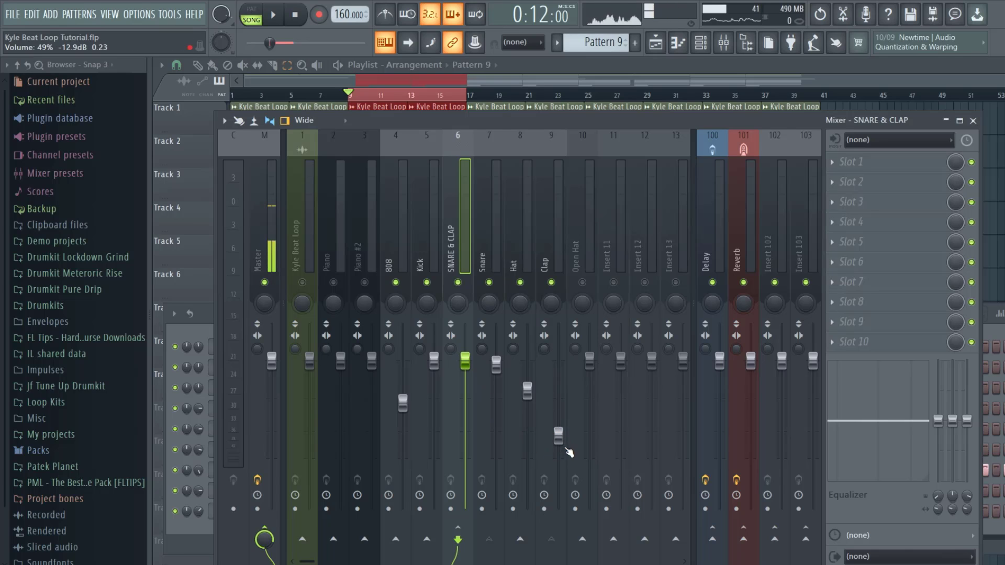
{"action": "left_click", "coordinate": [275, 15]}
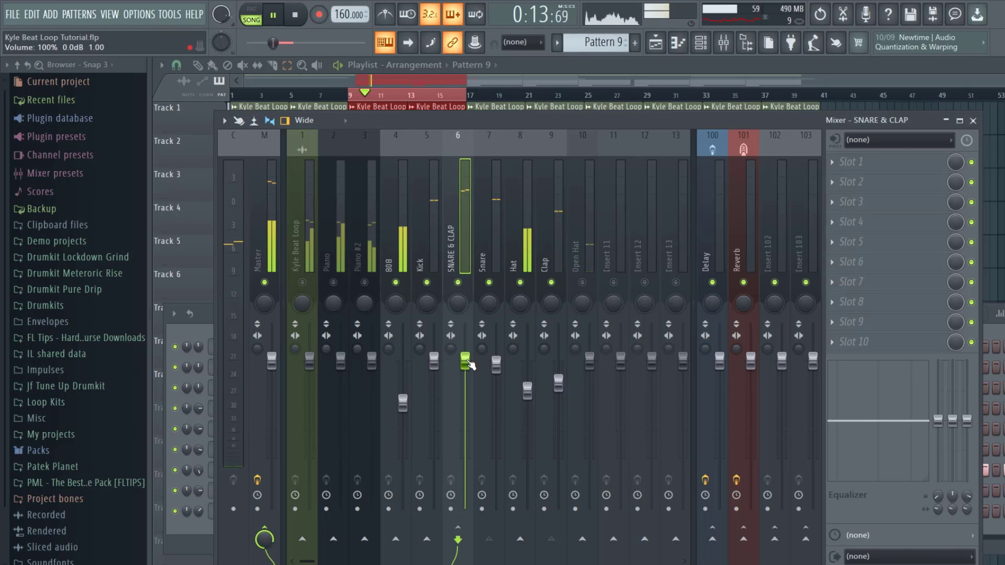
Settle the SNARE & CLAP bus fader at about -4.3 dB, then stop playback.
{"action": "left_click_drag", "start_coordinate": [466, 359], "coordinate": [465, 423]}
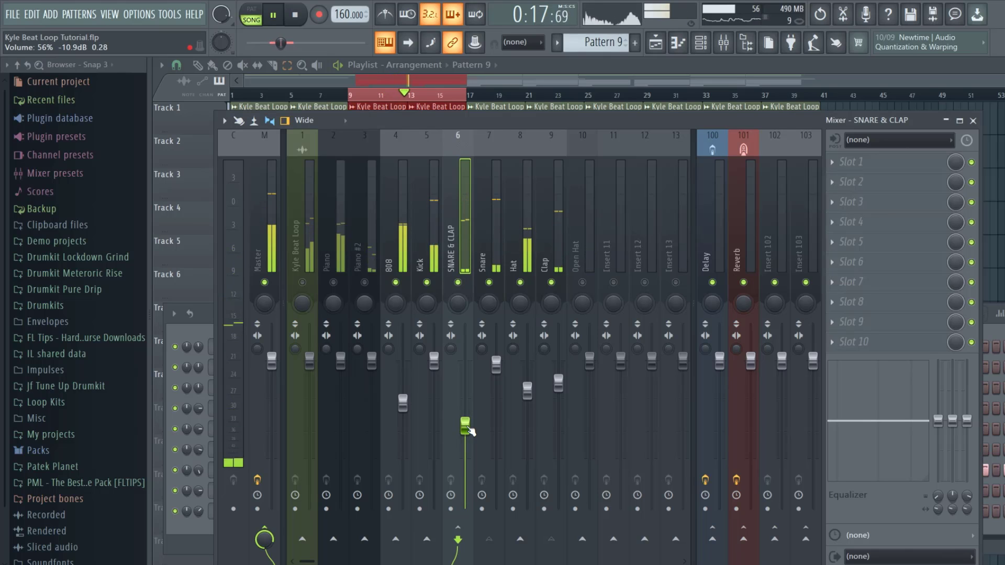
{"action": "left_click_drag", "start_coordinate": [464, 423], "coordinate": [463, 391]}
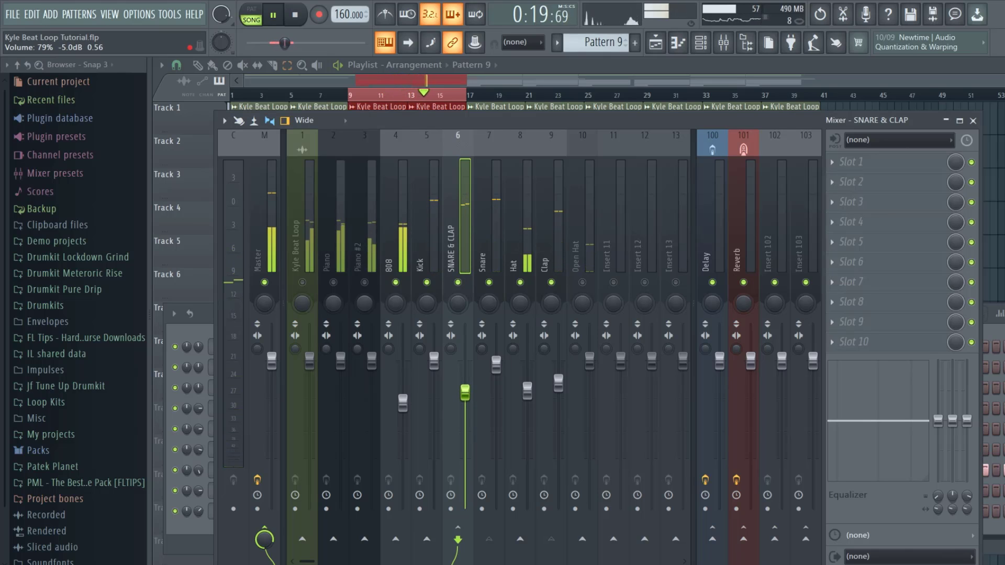
{"action": "left_click_drag", "start_coordinate": [465, 398], "coordinate": [465, 380]}
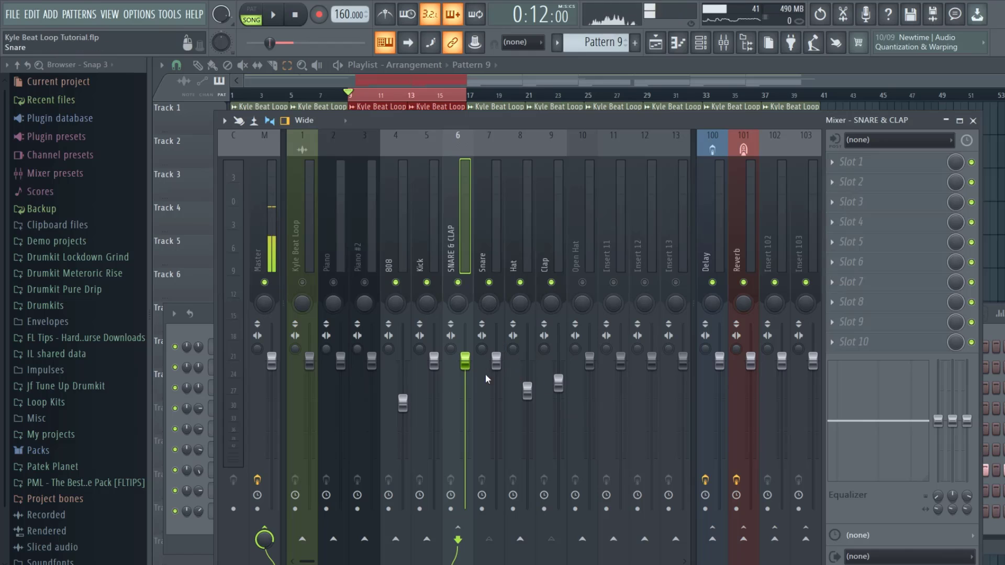
{"action": "left_click_drag", "start_coordinate": [464, 363], "coordinate": [464, 388]}
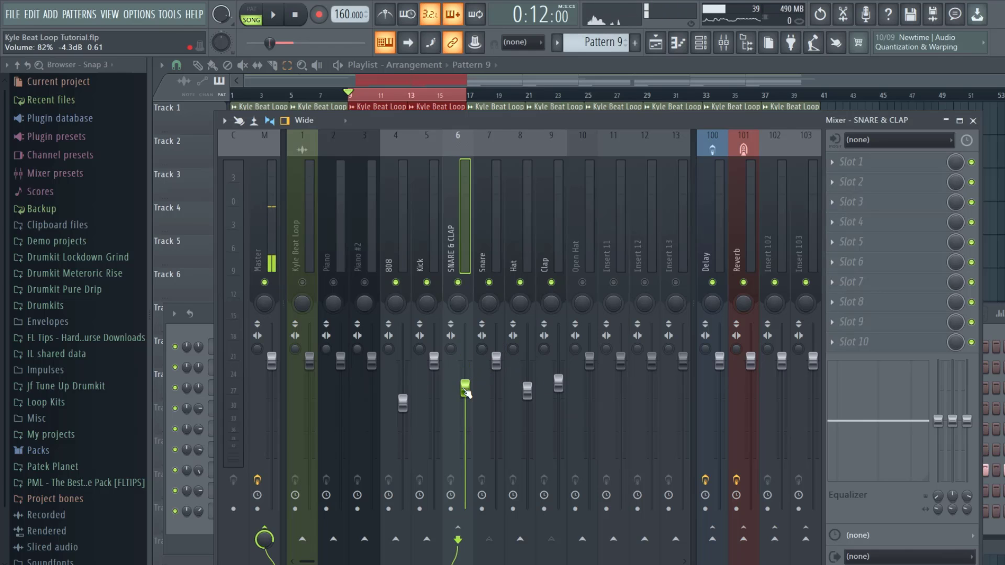
{"action": "left_click", "coordinate": [274, 15]}
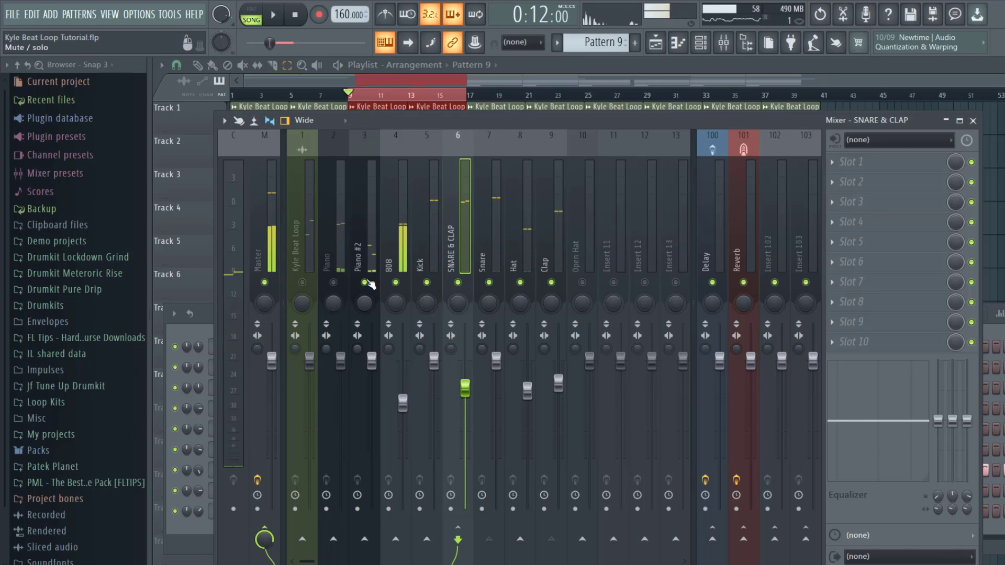
Mute and unmute the Piano tracks to audition Piano #2 against the 808.
{"action": "left_click", "coordinate": [267, 14]}
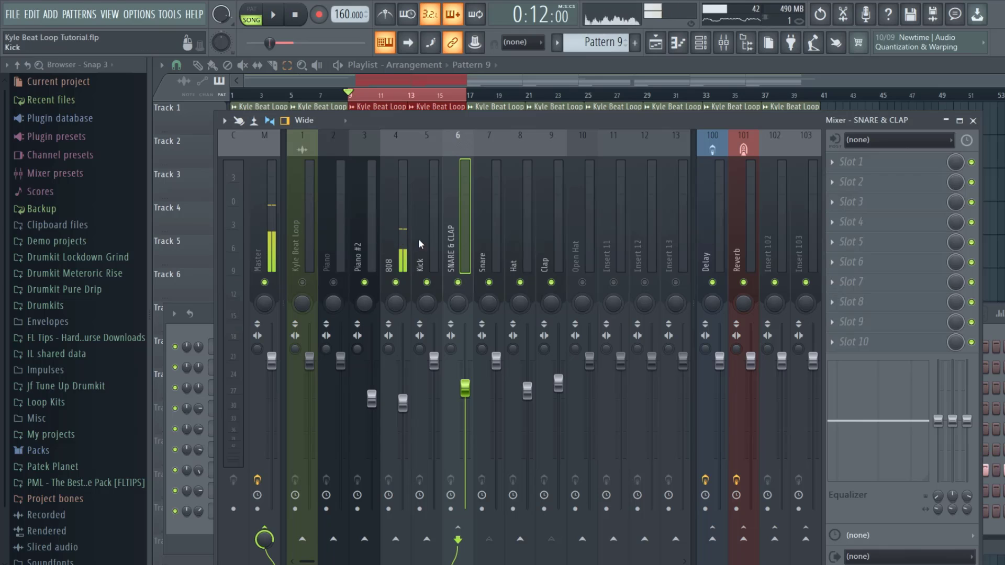
{"action": "left_click", "coordinate": [274, 14]}
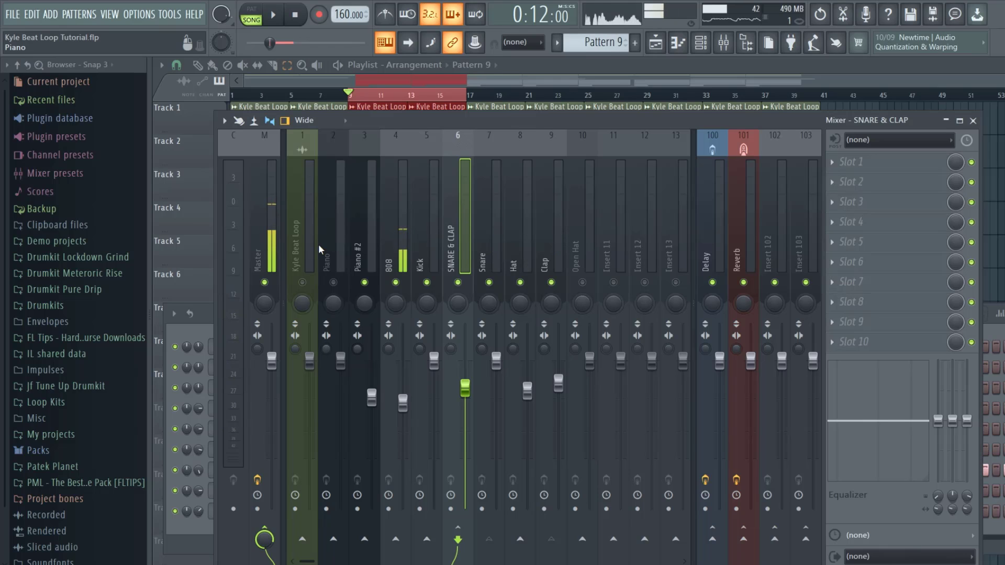
{"action": "left_click", "coordinate": [364, 272]}
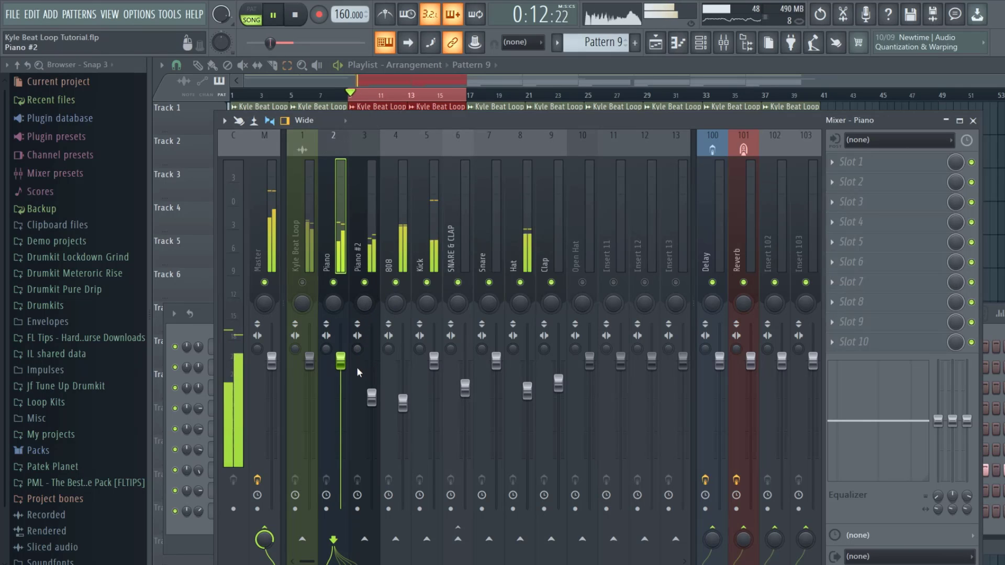
Drag the Piano fader down to around -10.8 dB while the beat plays.
{"action": "left_click_drag", "start_coordinate": [340, 360], "coordinate": [341, 386]}
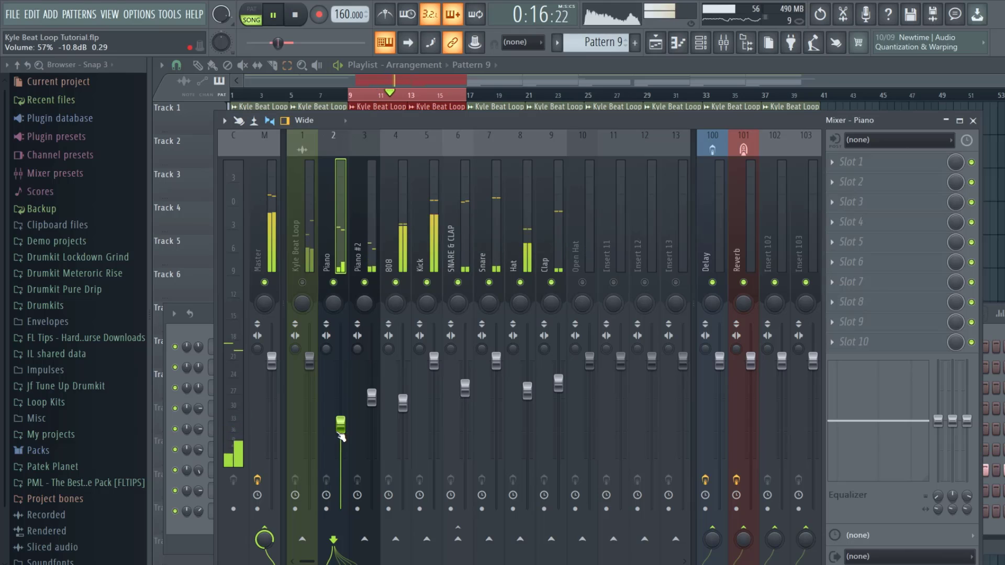
{"action": "left_click_drag", "start_coordinate": [340, 423], "coordinate": [339, 391]}
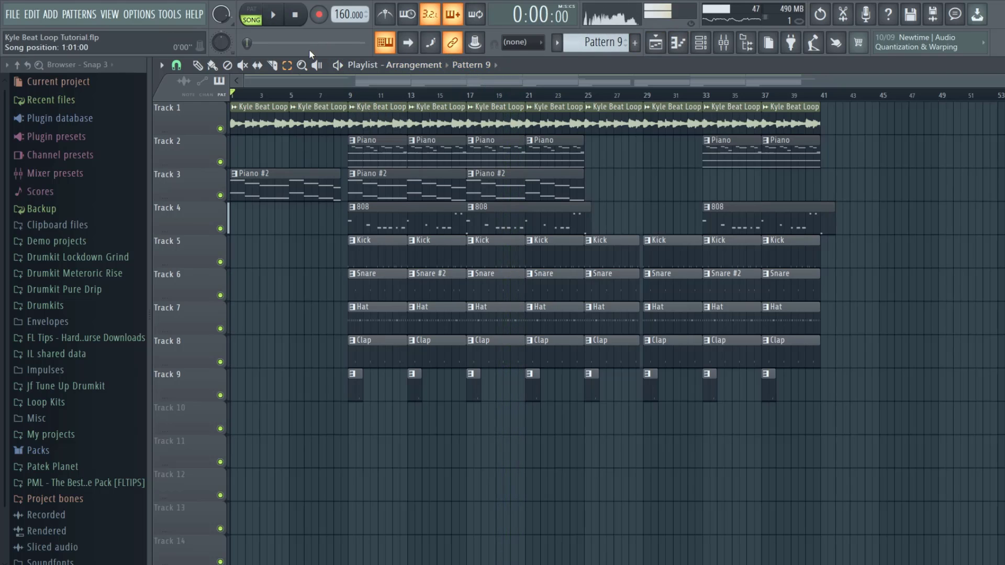
Select bars 9–16 in the Playlist and reopen the mixer on the Master insert.
{"action": "left_click", "coordinate": [724, 43]}
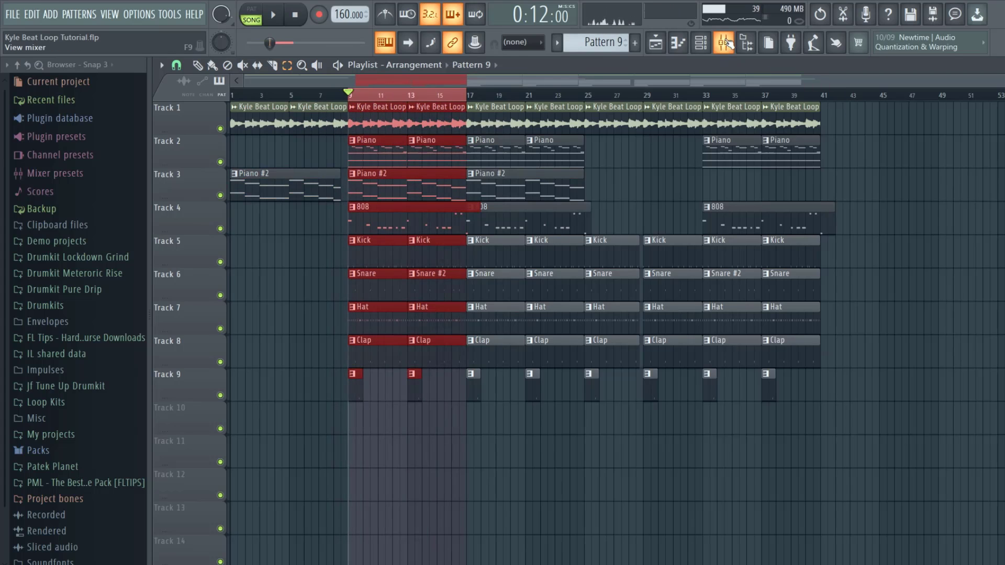
{"action": "left_click", "coordinate": [722, 43]}
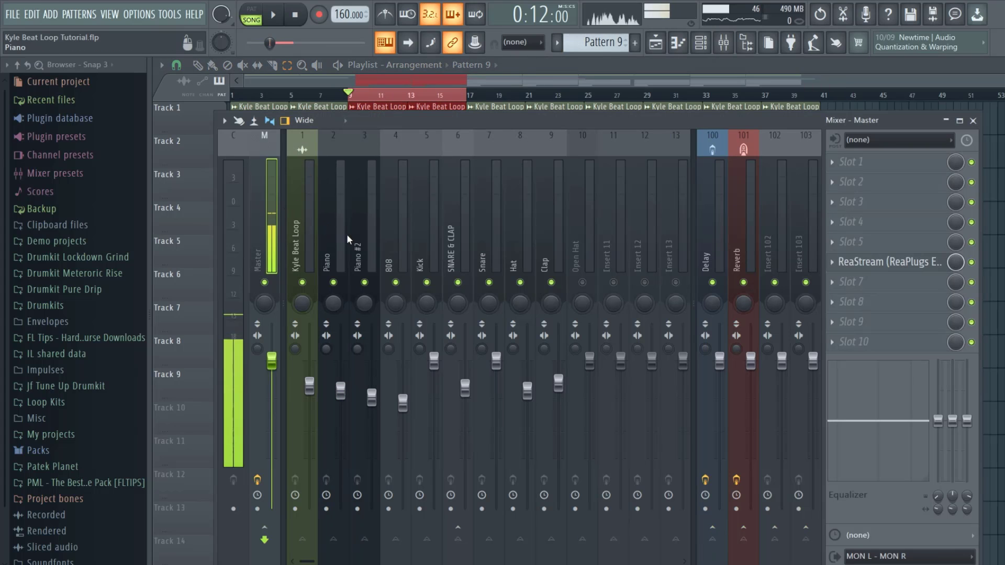